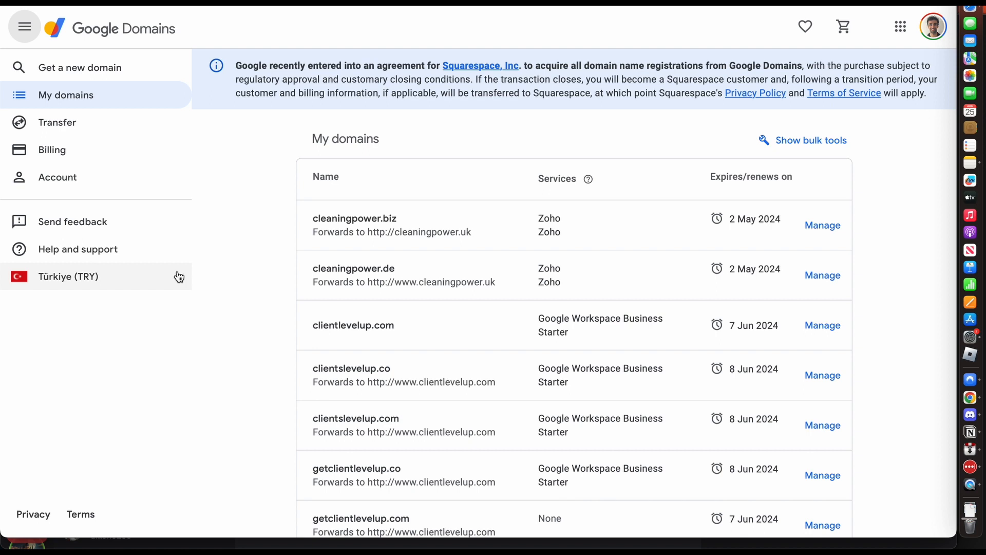
Open clientslevelup.co's details and scroll to its Google Workspace Business Starter subscription.
scroll("down", 3)
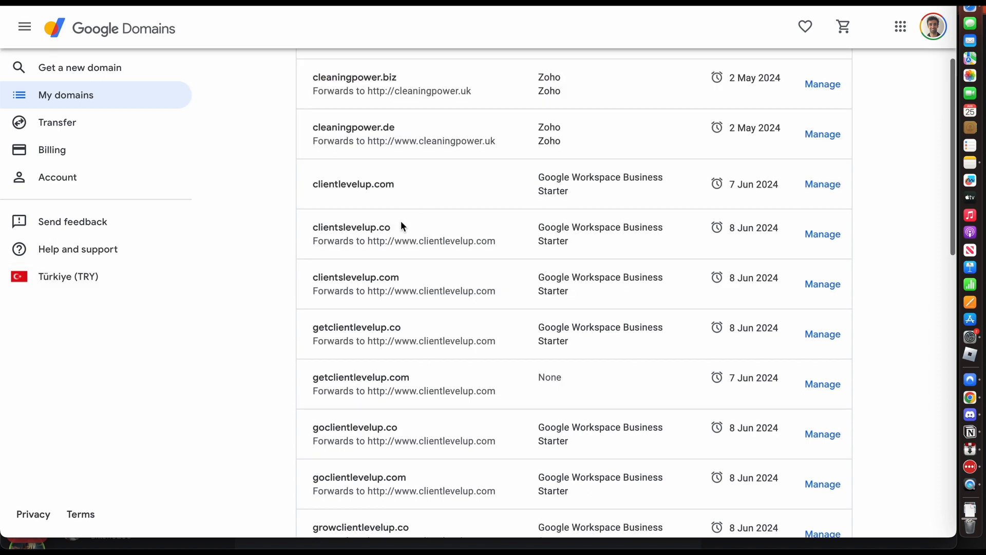
mouse_move(821, 234)
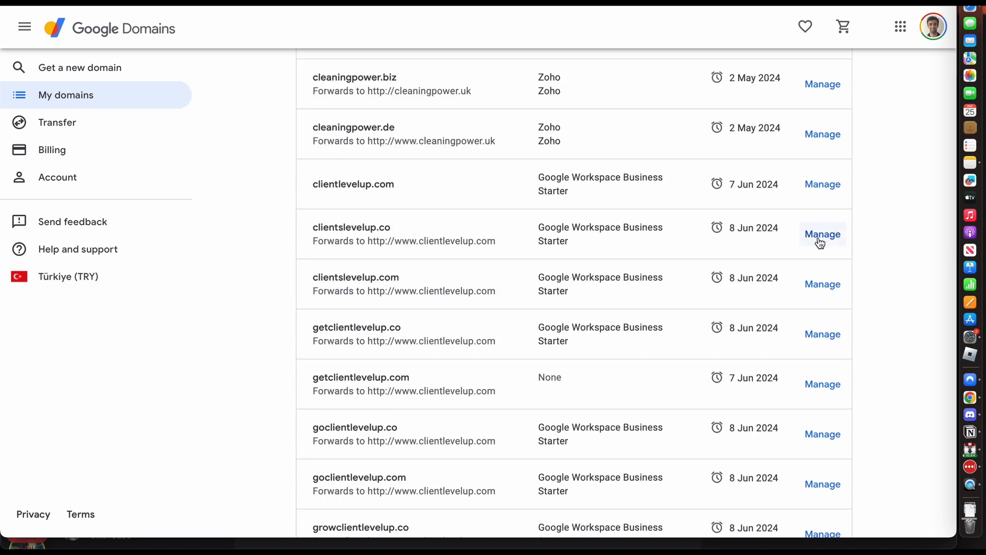
left_click(821, 234)
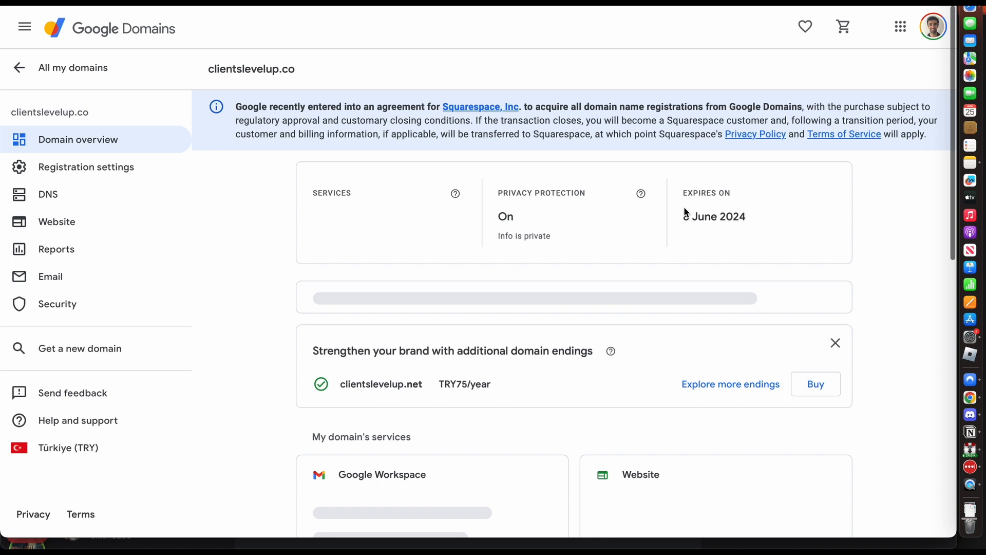
scroll("down", 3)
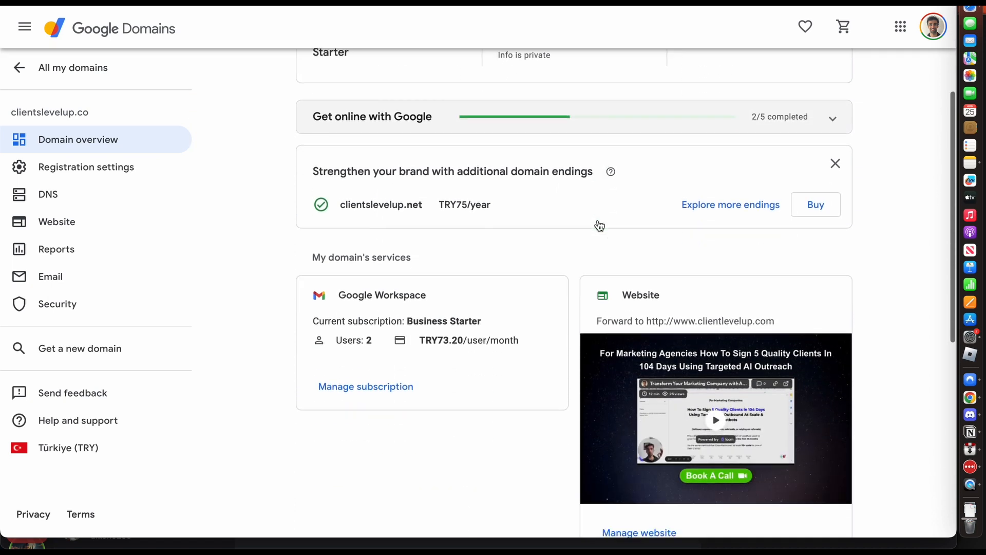
scroll("down", 3)
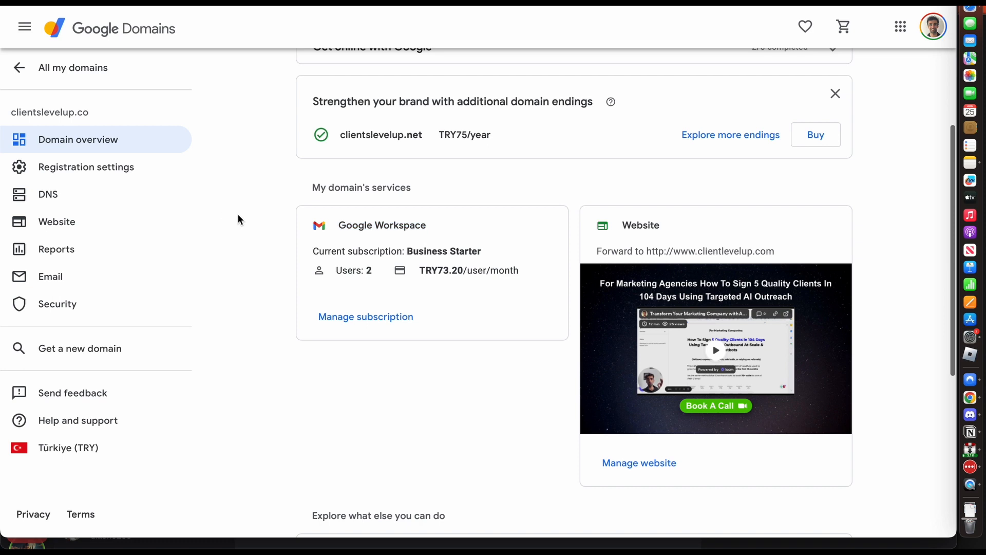
Open Manage subscription on the Workspace card and scroll to the Suspend subscription section.
left_click(365, 316)
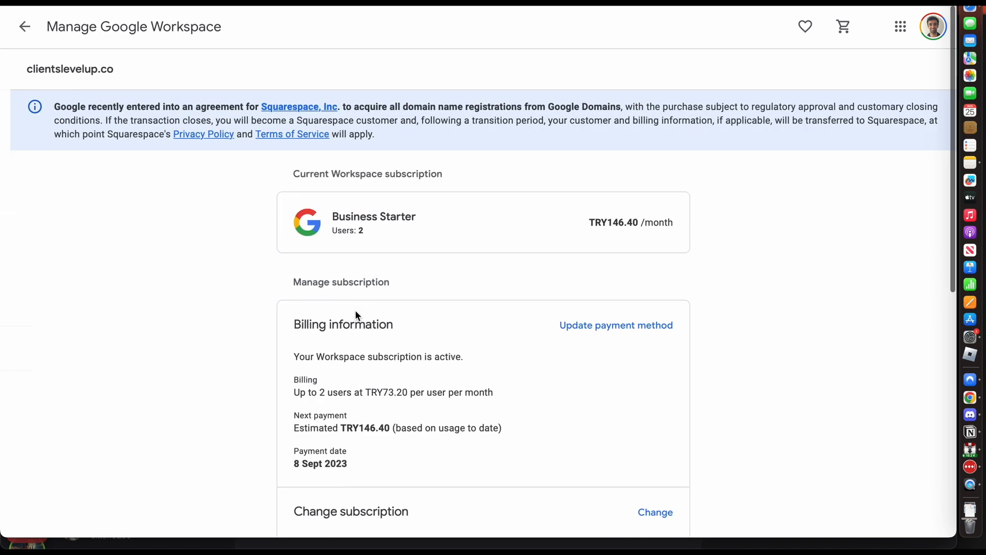
scroll("down", 3)
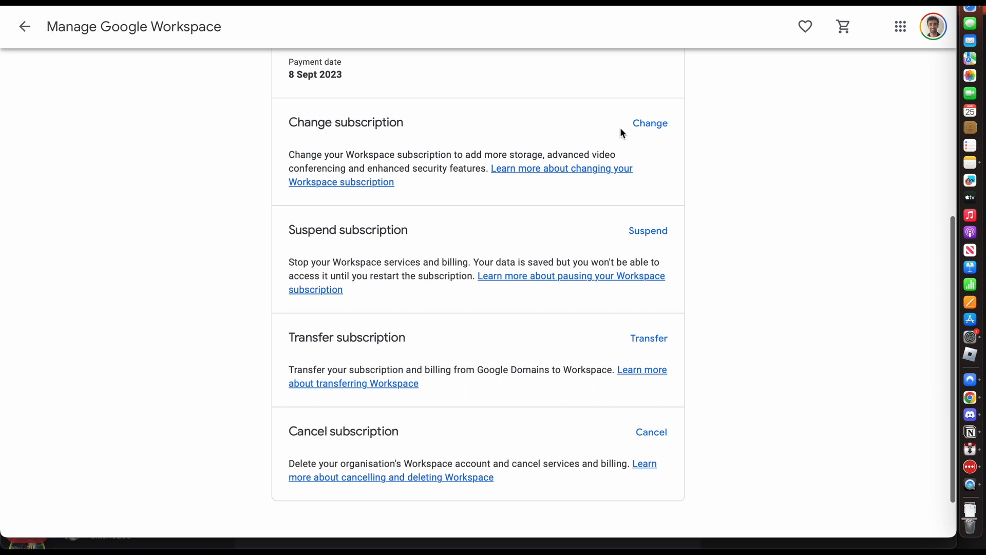
scroll("down", 3)
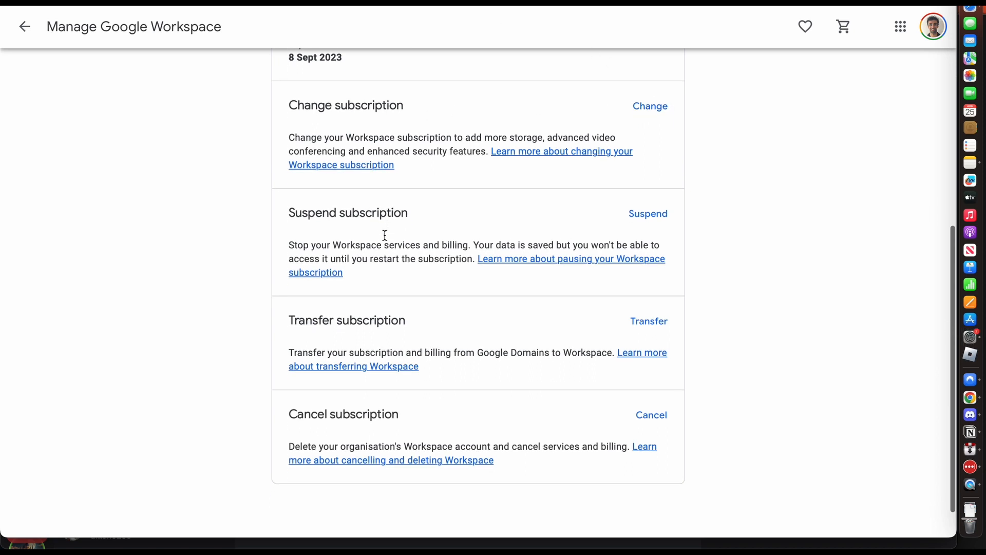
mouse_move(380, 338)
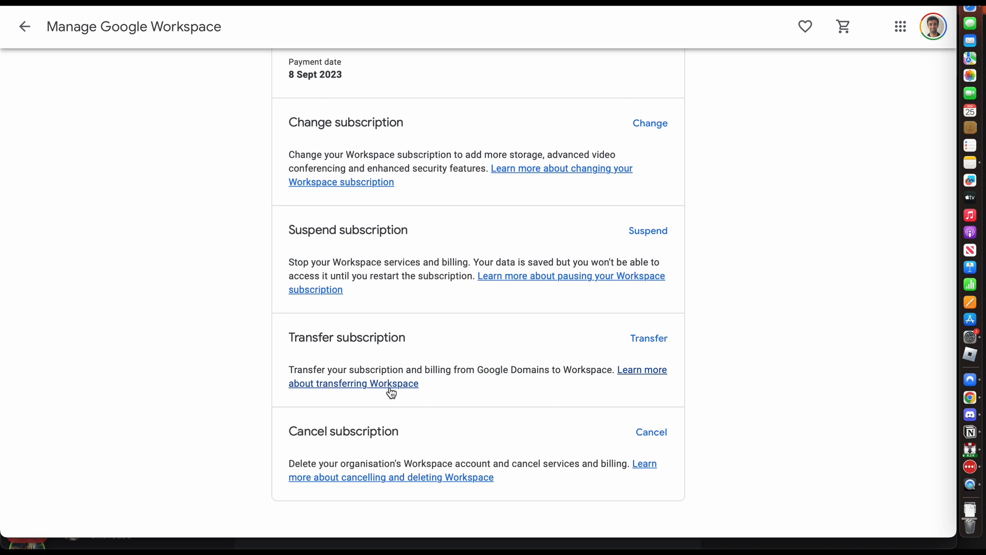
Suspend the Workspace subscription and confirm with 'Suspend my account'.
left_click(647, 231)
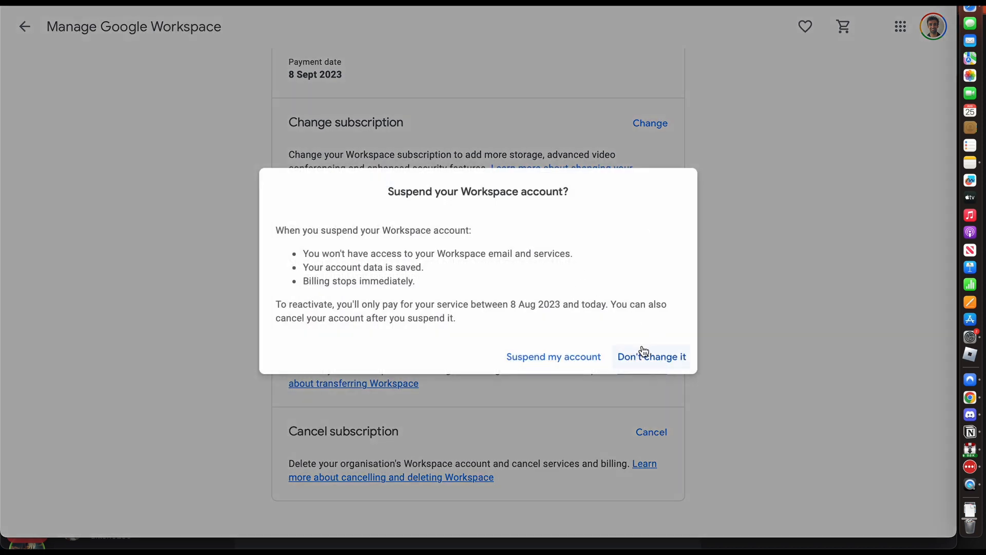
left_click(553, 357)
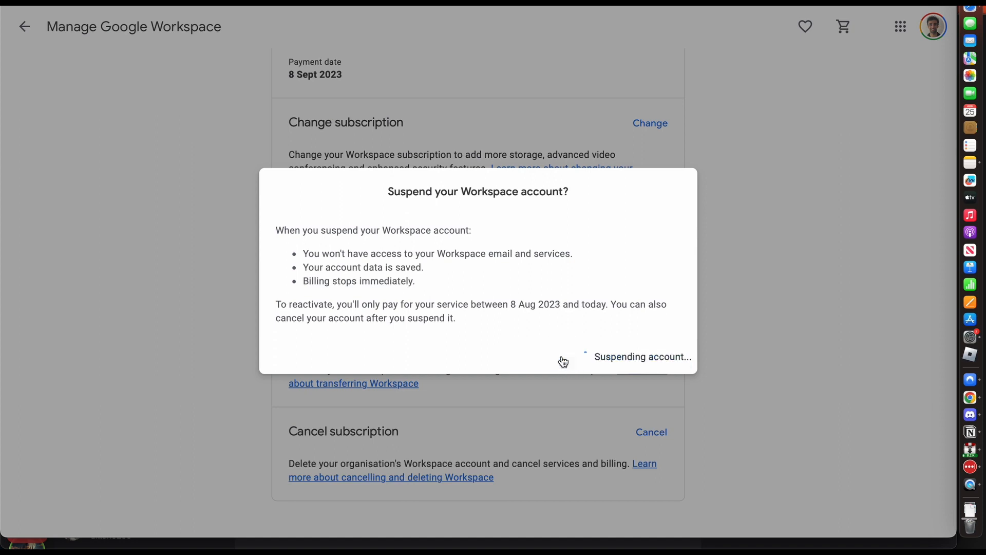
mouse_move(310, 266)
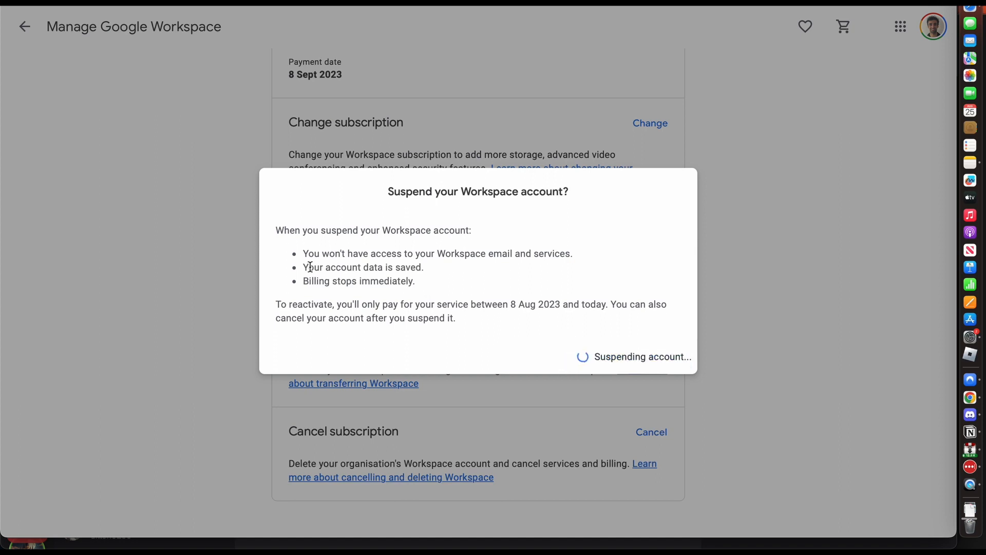